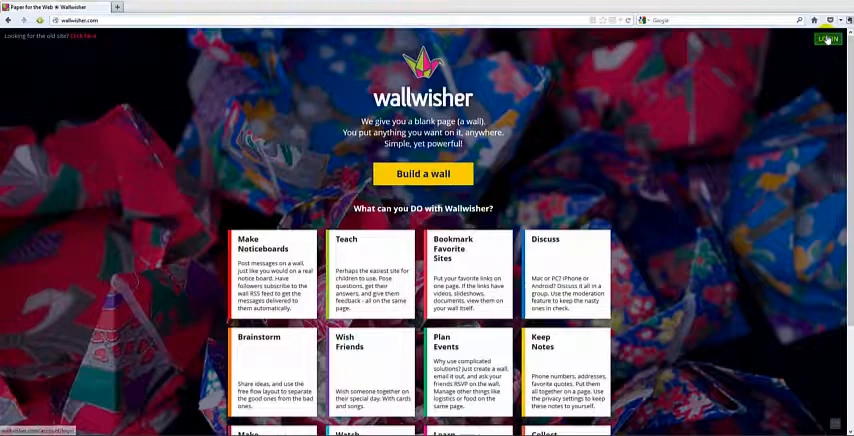
# Log into the Wallwisher account and start building a new wall.
pyautogui.click(828, 38)
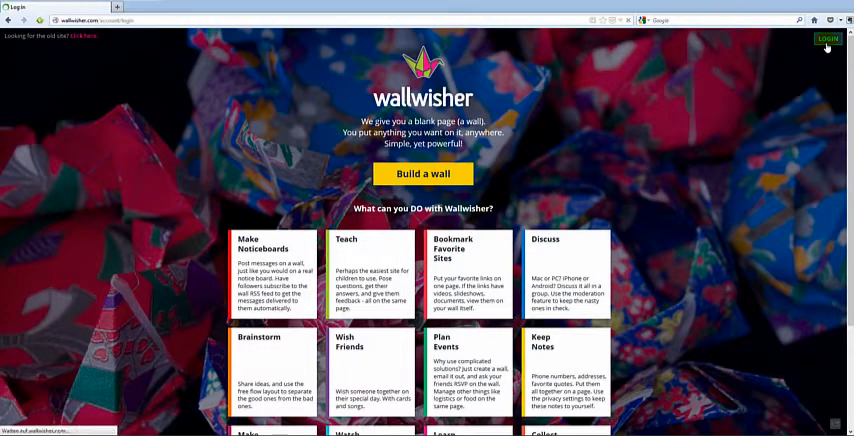
pyautogui.click(828, 38)
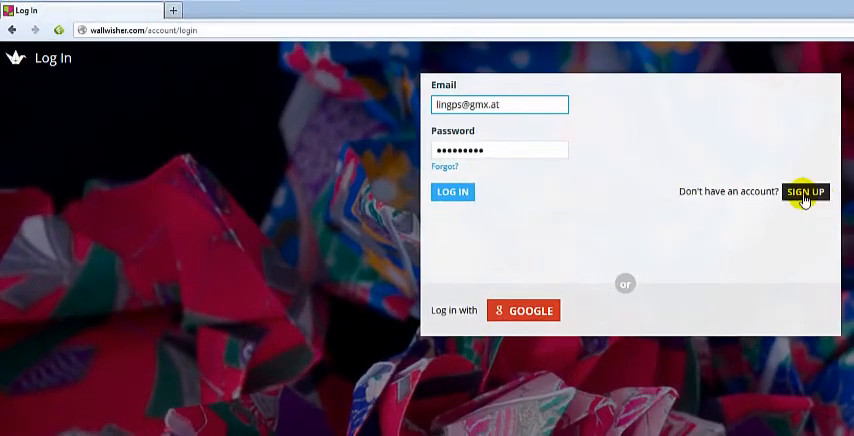
pyautogui.click(804, 192)
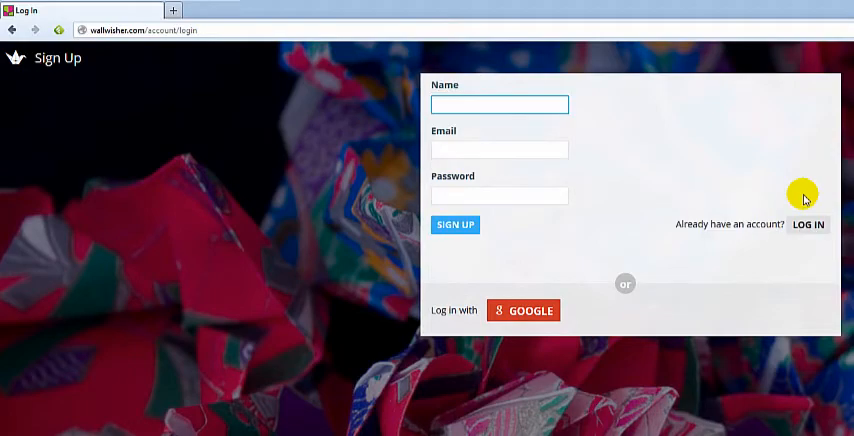
pyautogui.moveTo(618, 212)
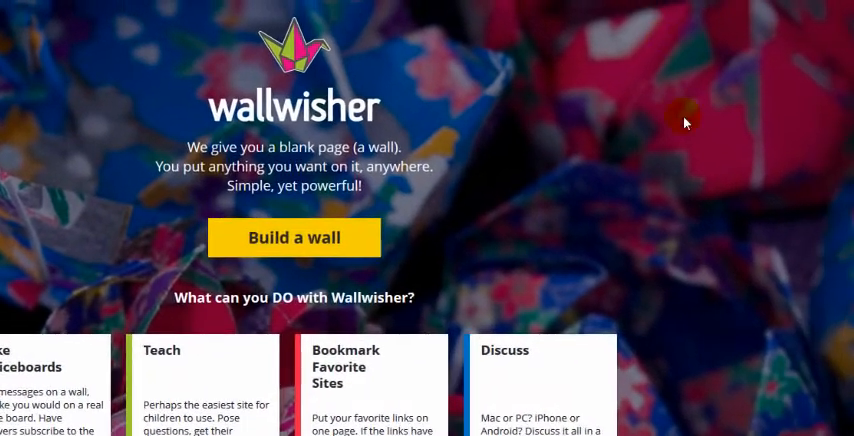
pyautogui.moveTo(264, 222)
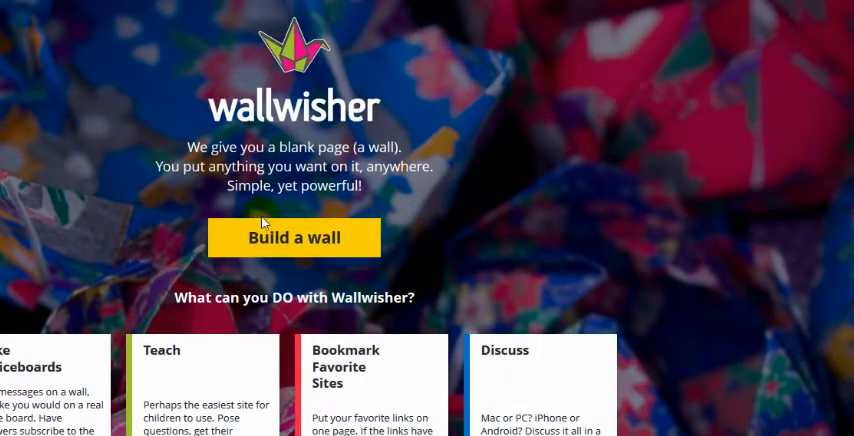
pyautogui.click(292, 238)
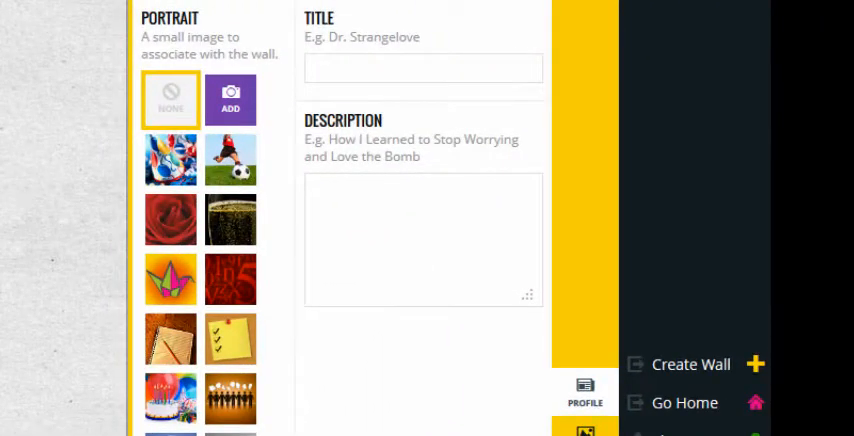
# Title the wall Megacities with description 'Write down all of your associations concerning megacities.'.
pyautogui.click(424, 68)
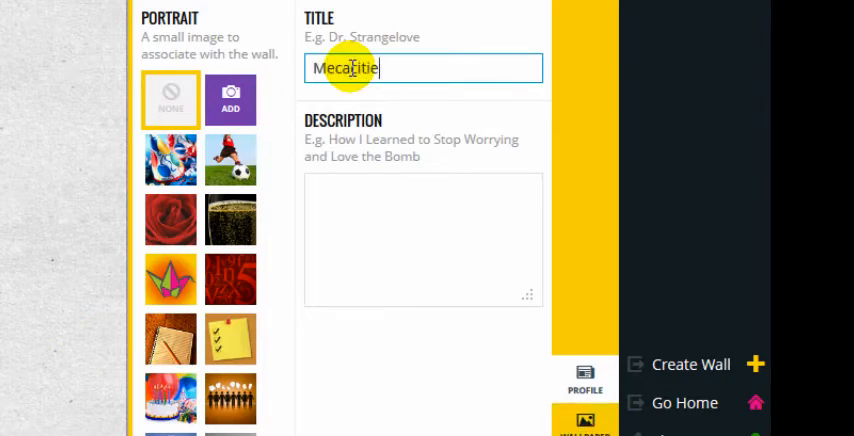
pyautogui.click(424, 240)
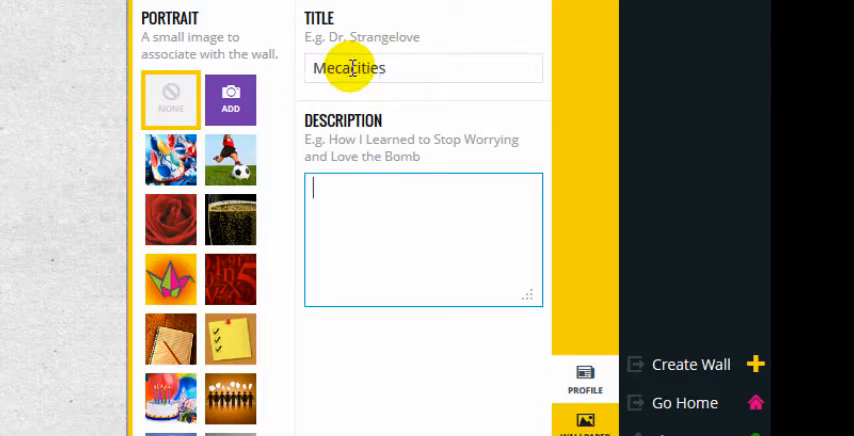
pyautogui.write('Write down all of your')
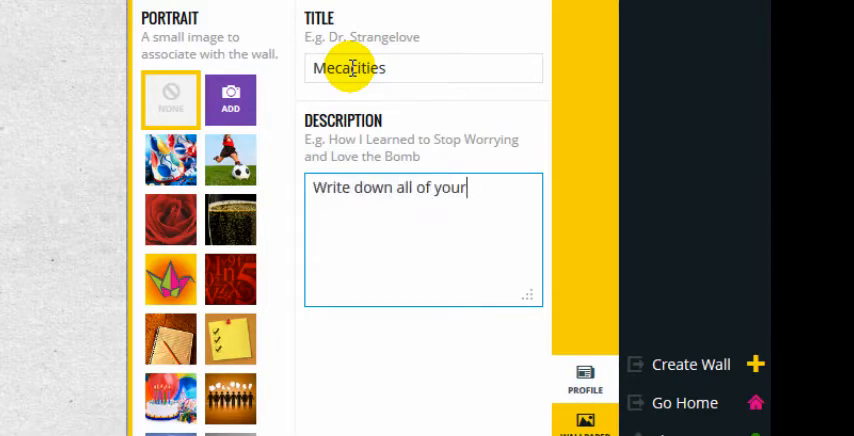
pyautogui.write('associations')
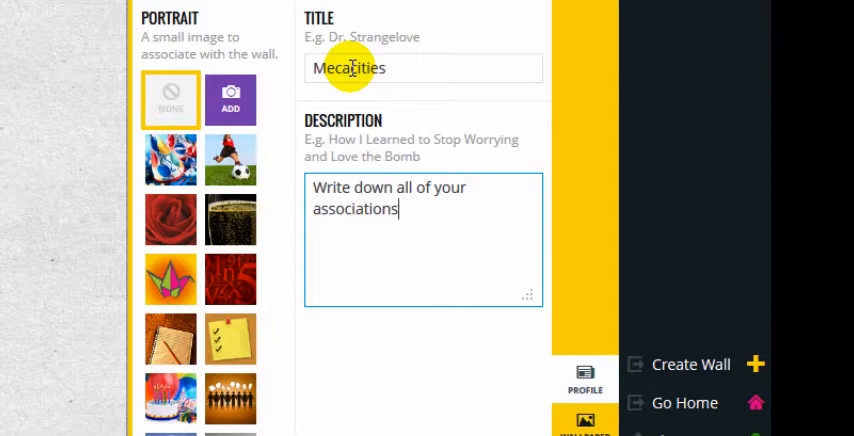
pyautogui.write('concerning')
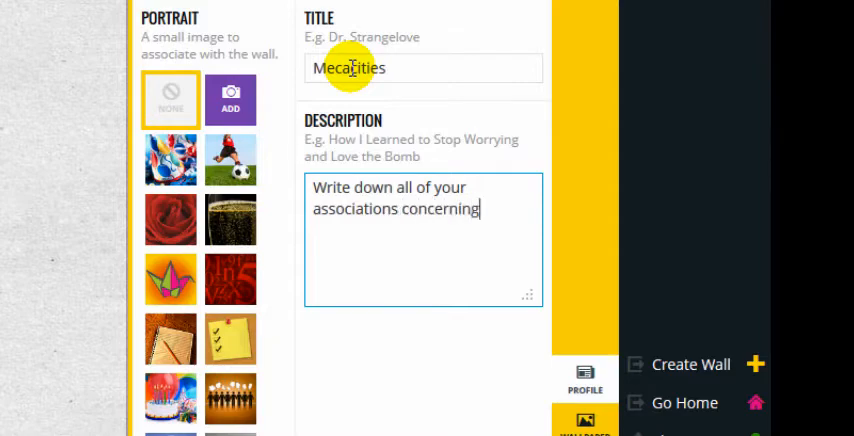
pyautogui.write('megacities.')
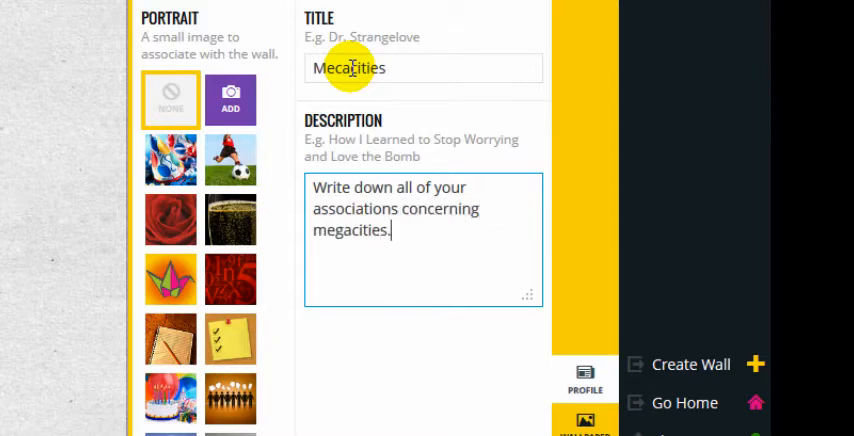
pyautogui.scroll(-3)
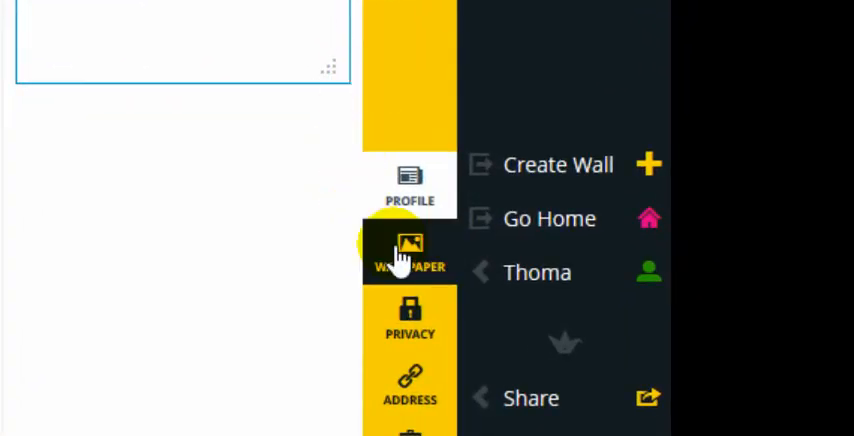
# Choose the Wood wallpaper as the wall's background.
pyautogui.click(408, 252)
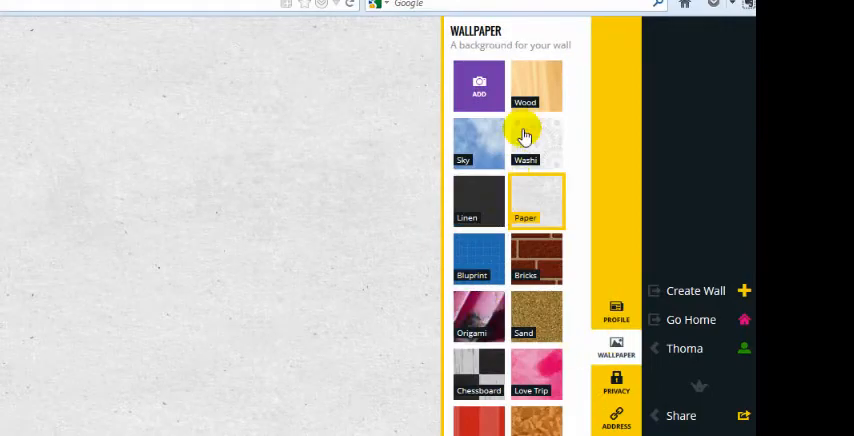
pyautogui.click(536, 86)
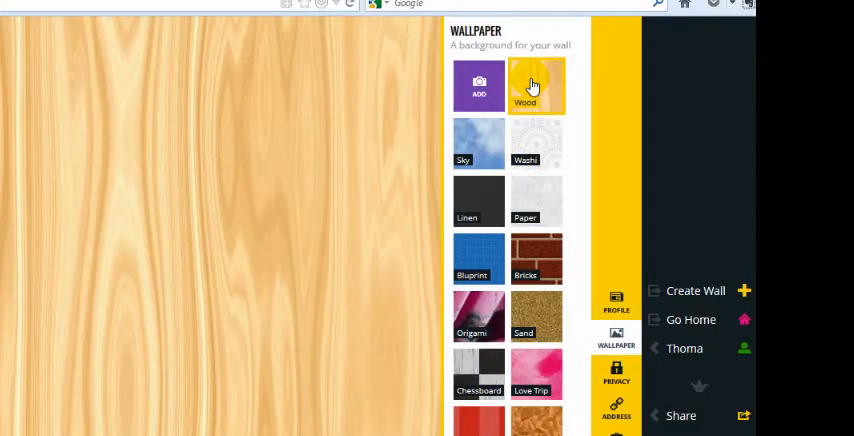
pyautogui.click(616, 370)
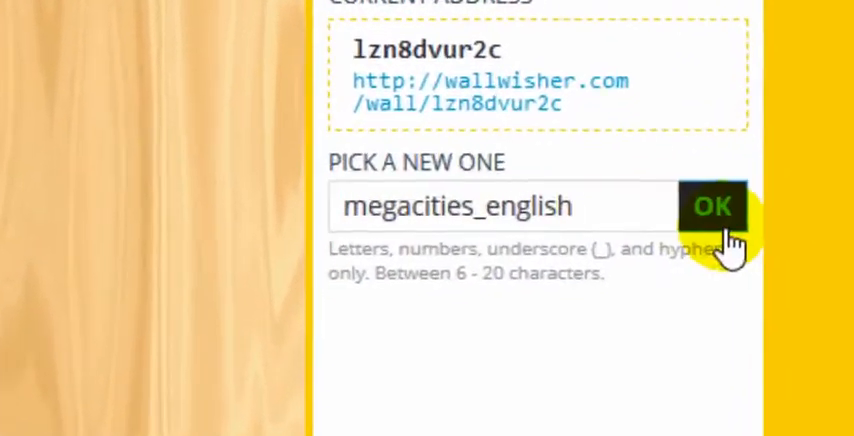
# Confirm megacities_english as the wall's new address.
pyautogui.click(712, 208)
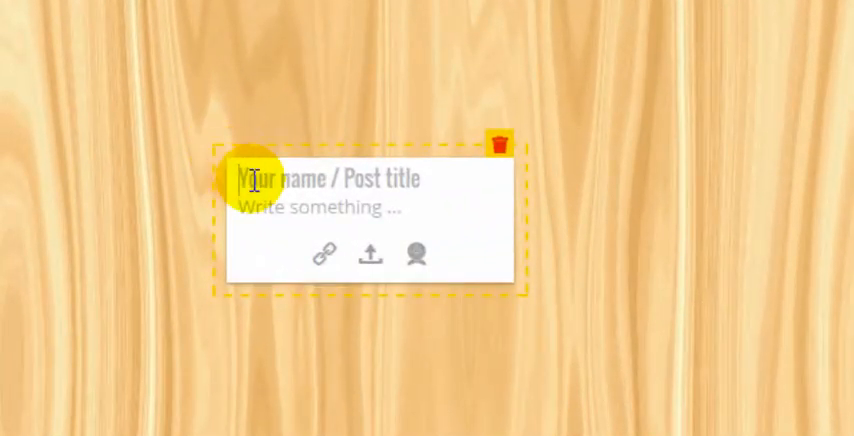
# Write a post titled Pollution reading 'One of the biggest problems of megacities is pollution!'.
pyautogui.write('Po')
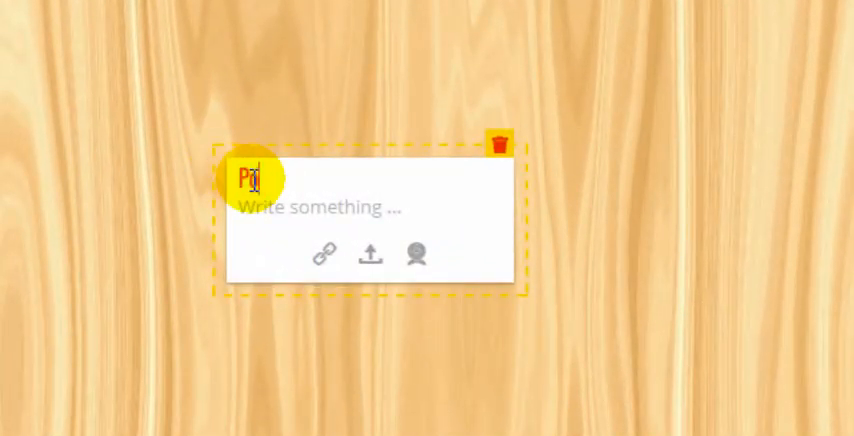
pyautogui.write('llution')
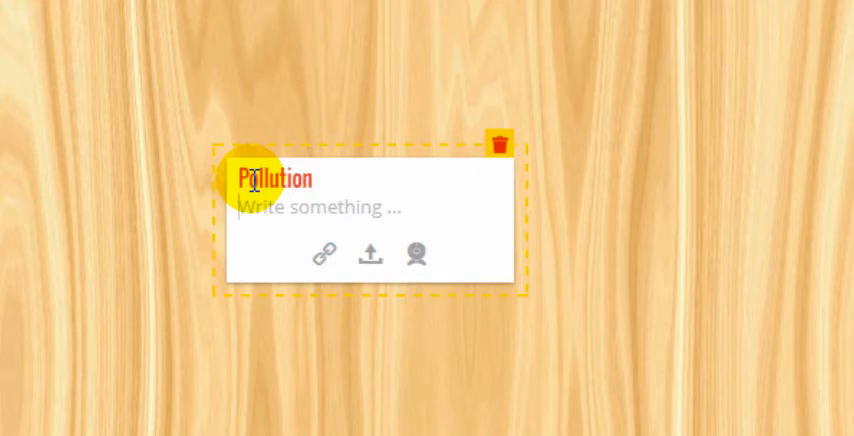
pyautogui.write('One of th')
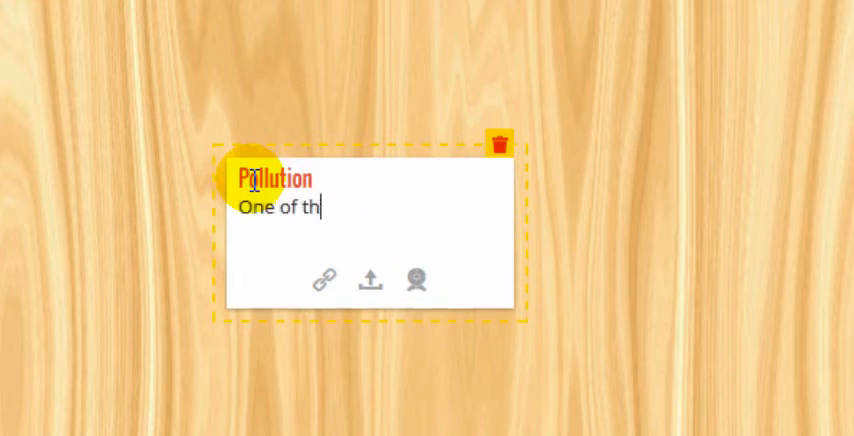
pyautogui.write('e biggest problems of mega')
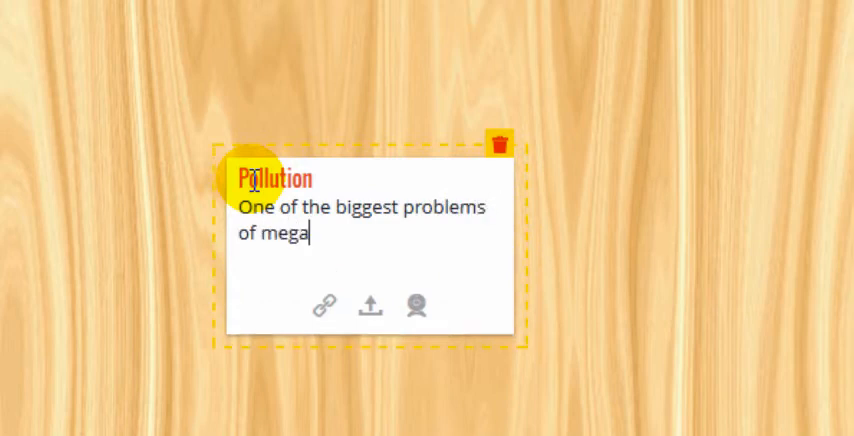
pyautogui.write('cities is')
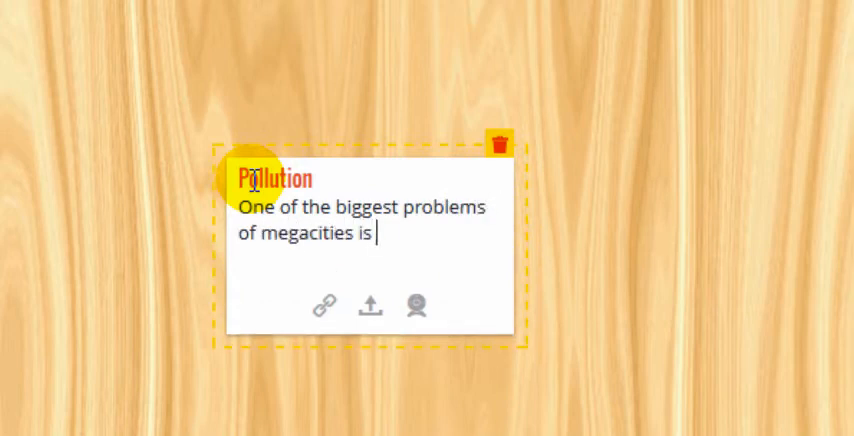
pyautogui.write('pollution!')
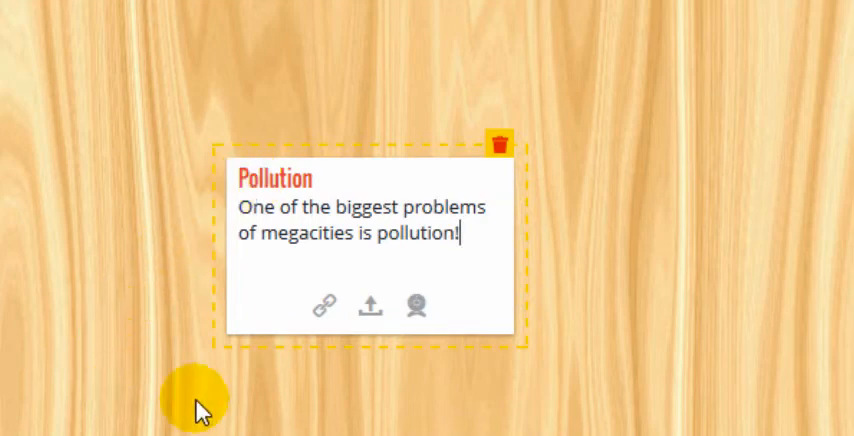
pyautogui.click(372, 306)
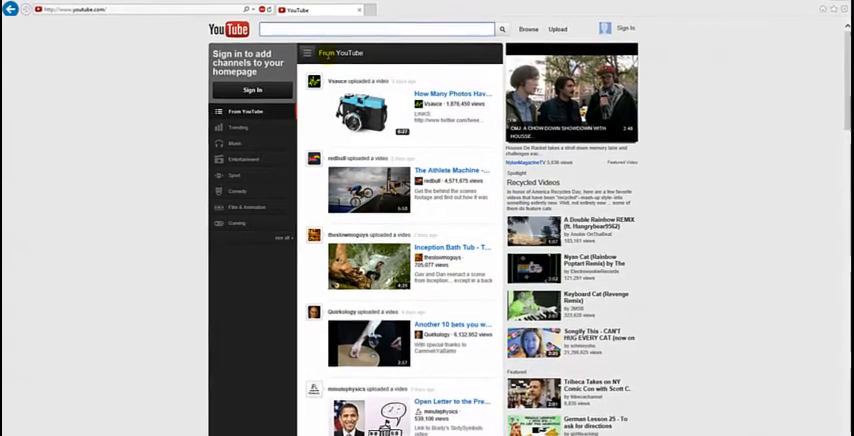
# Search YouTube for 'pollution megacities' to find the 101 East Mega Cities video.
pyautogui.click(380, 28)
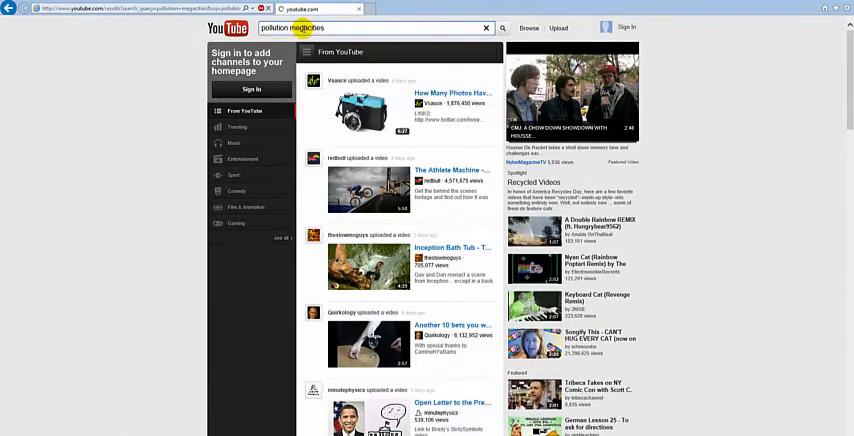
pyautogui.press('Return')
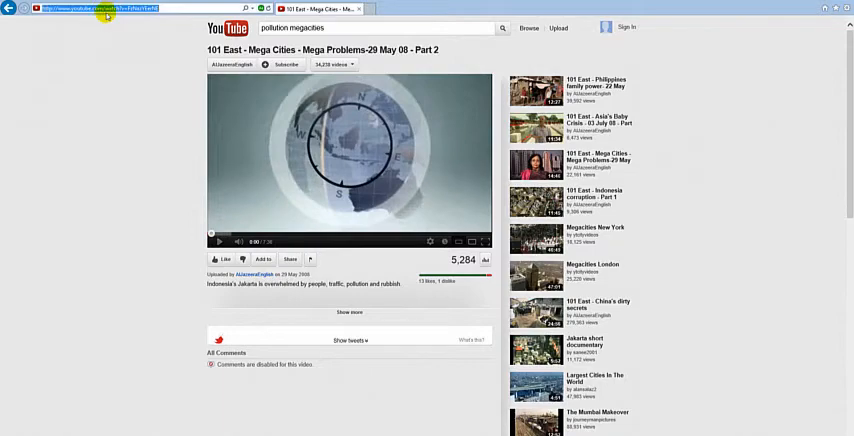
pyautogui.moveTo(128, 36)
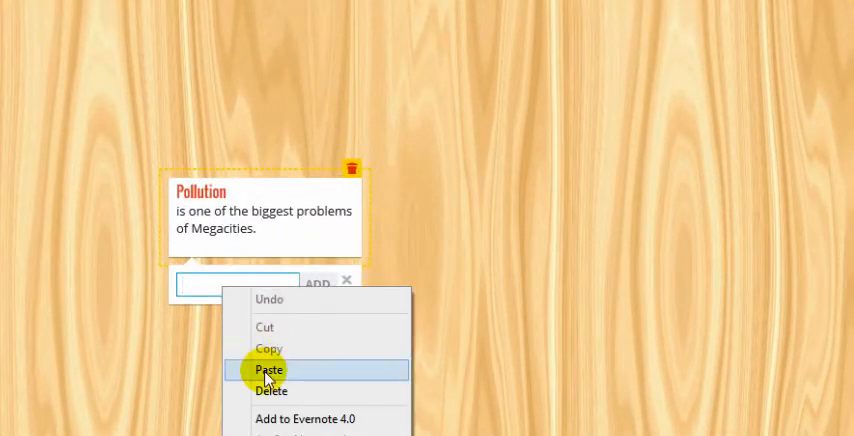
# Paste the YouTube video link into the Pollution post to embed it.
pyautogui.click(268, 370)
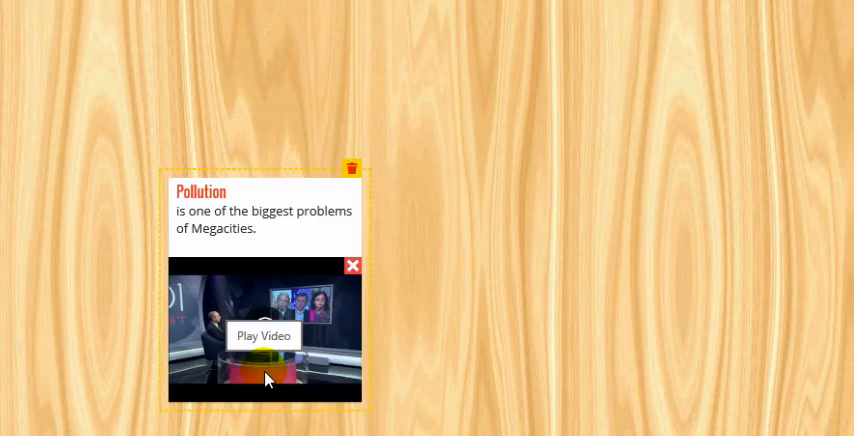